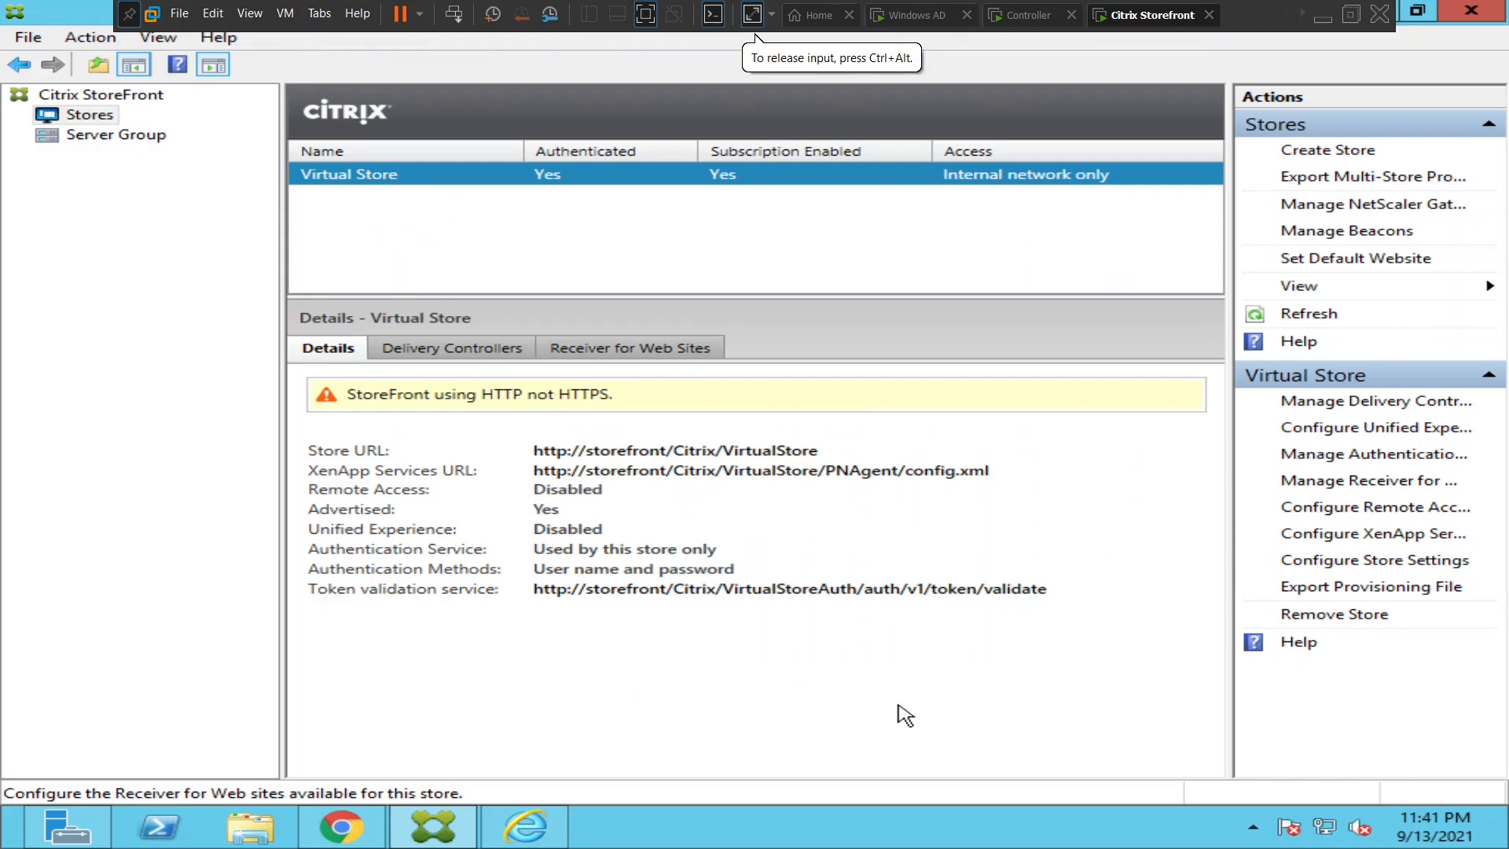
pyautogui.moveTo(904, 714)
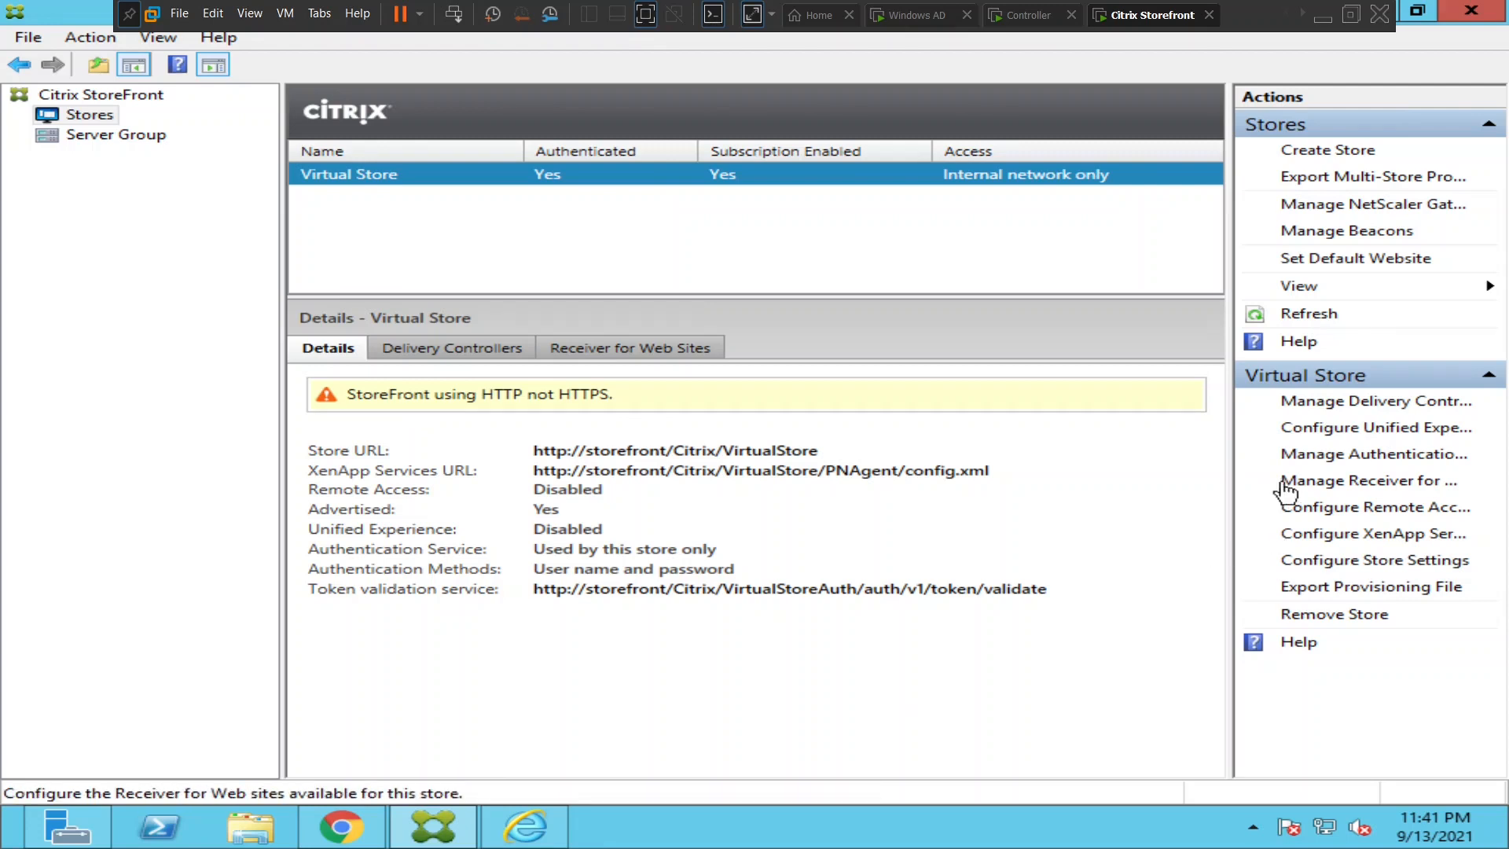
pyautogui.moveTo(1355, 496)
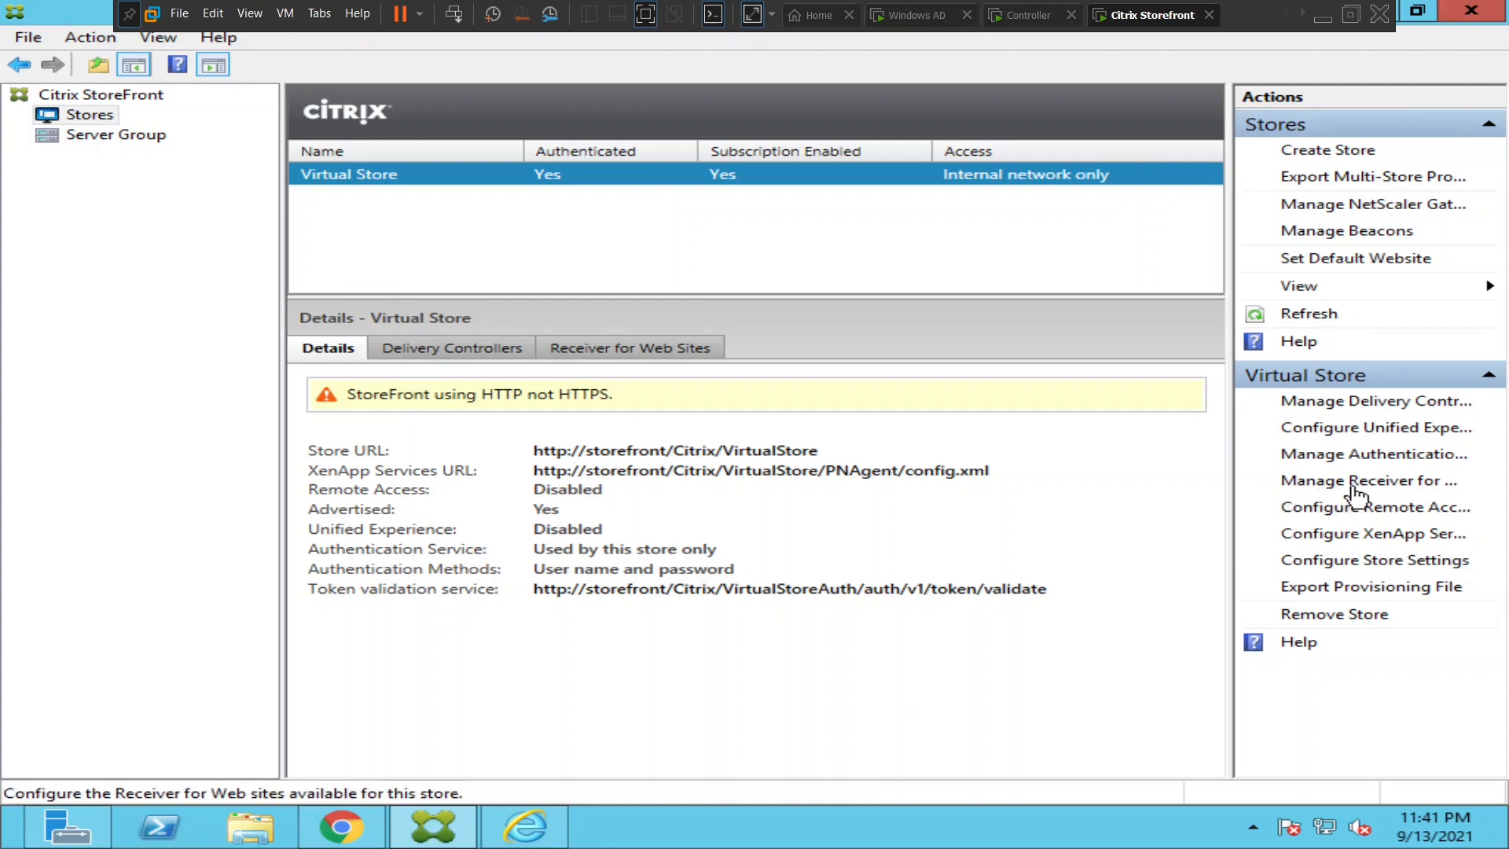
# Open the Edit Receiver for Web site window for /Citrix/VirtualStoreWeb.
pyautogui.click(1368, 480)
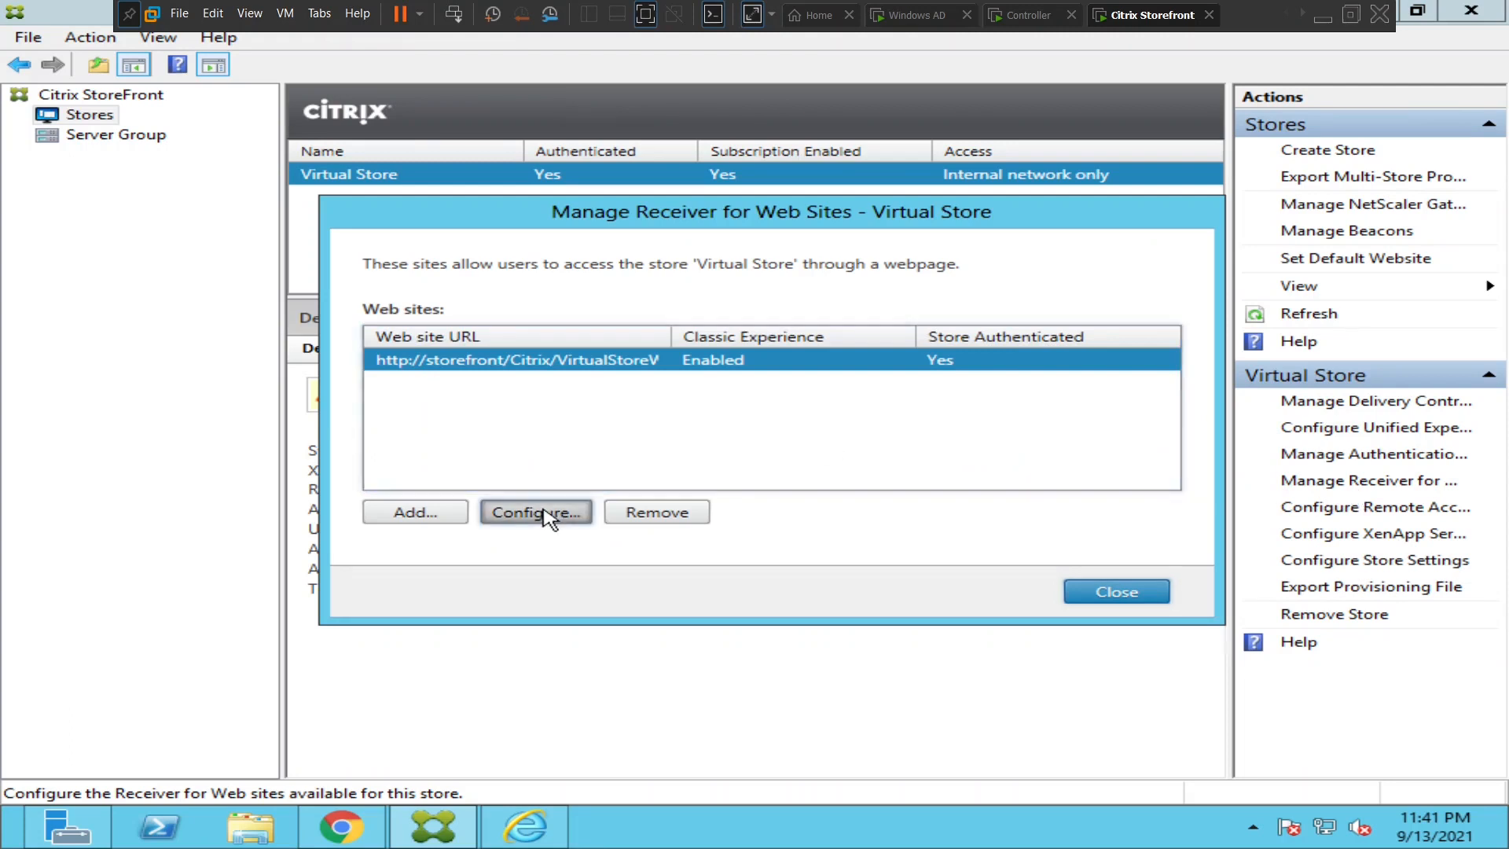
pyautogui.click(535, 511)
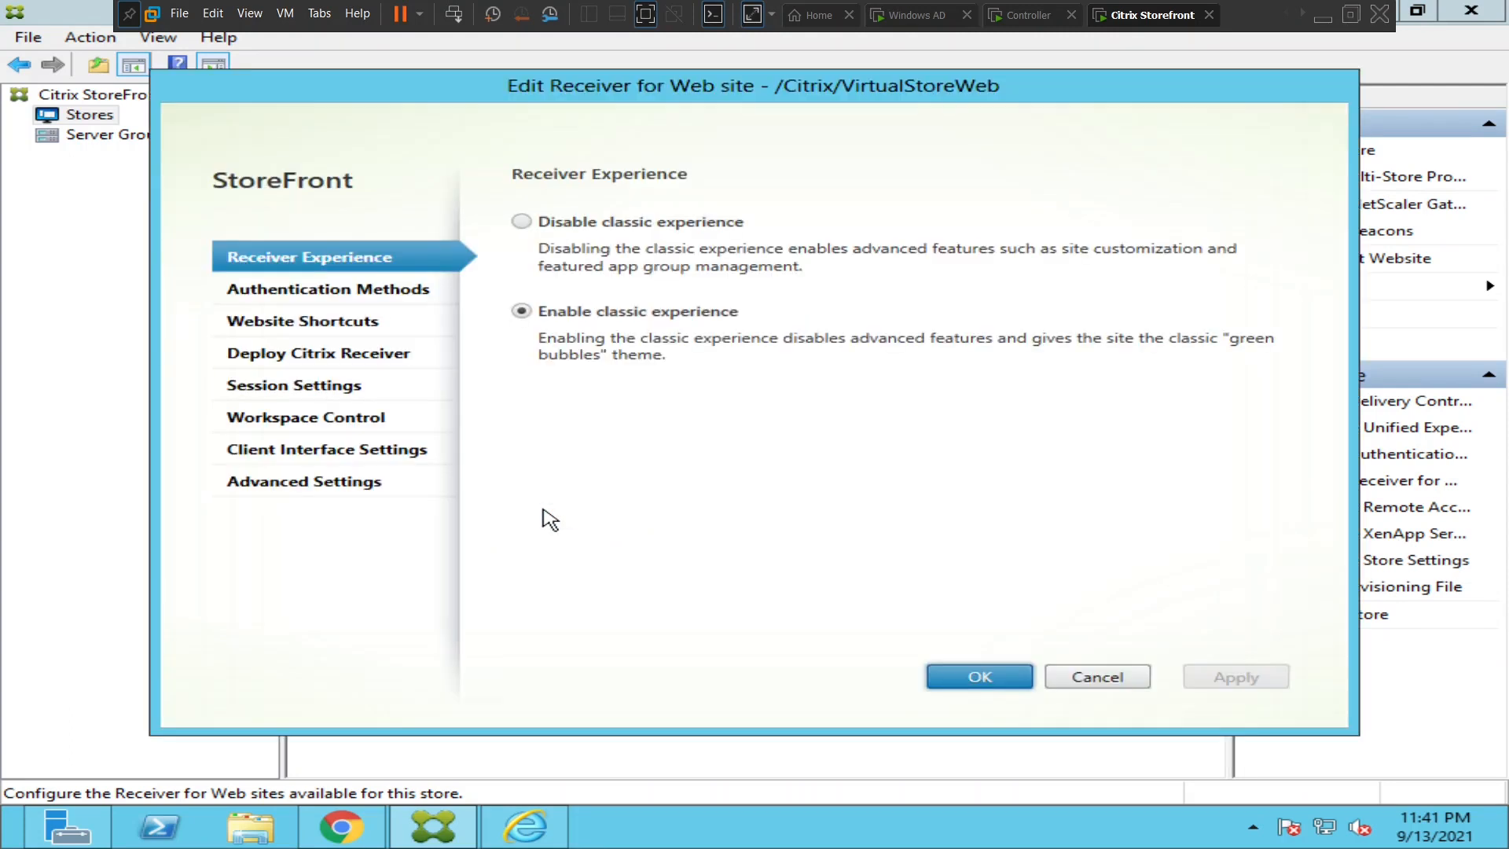
pyautogui.moveTo(305, 385)
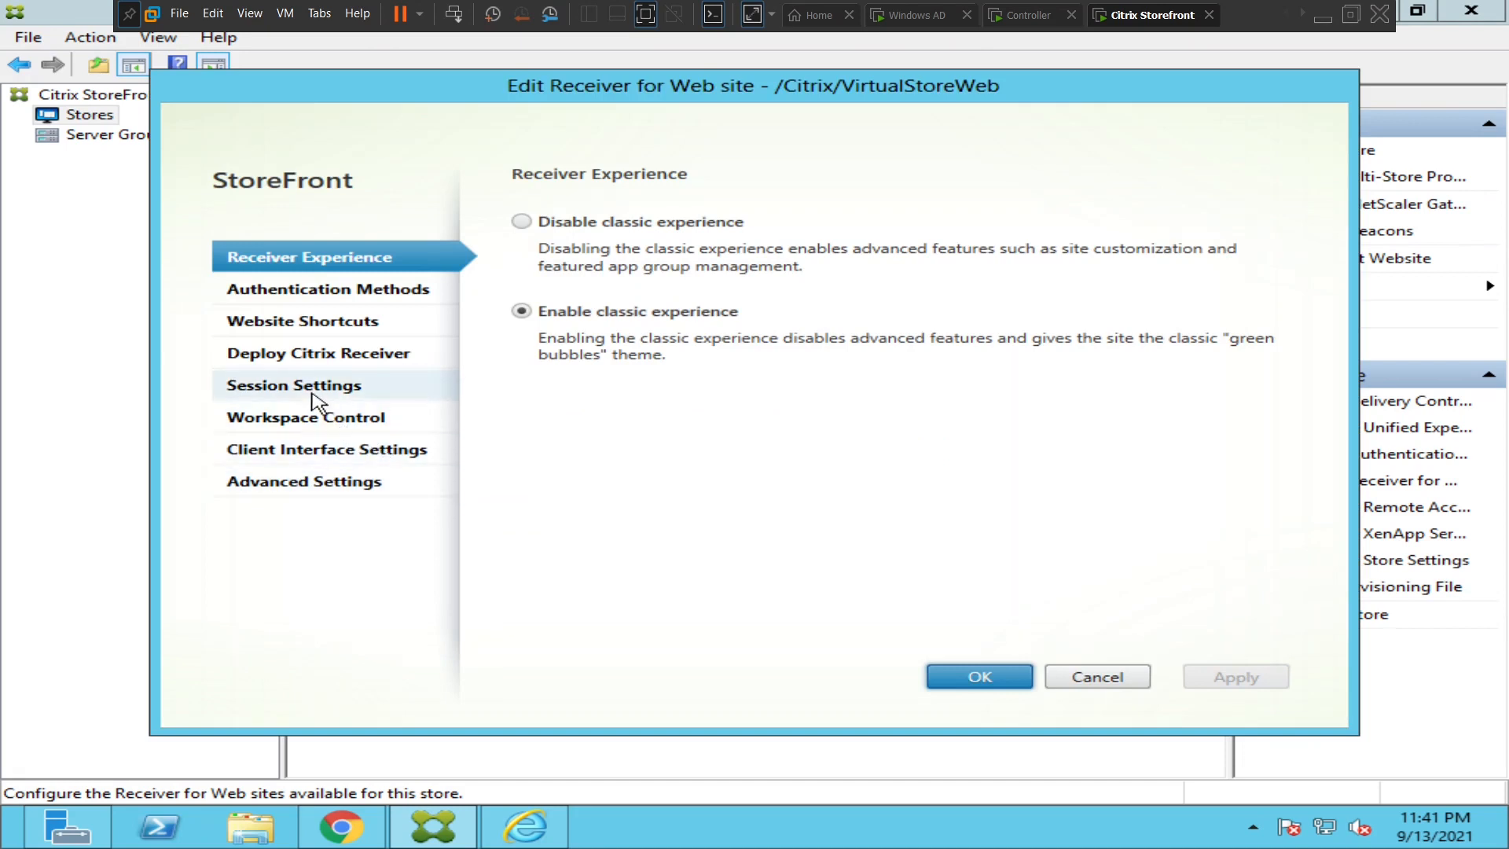
# Set the Sign in timeout under Session Settings to 1 minute, then apply and save.
pyautogui.click(293, 384)
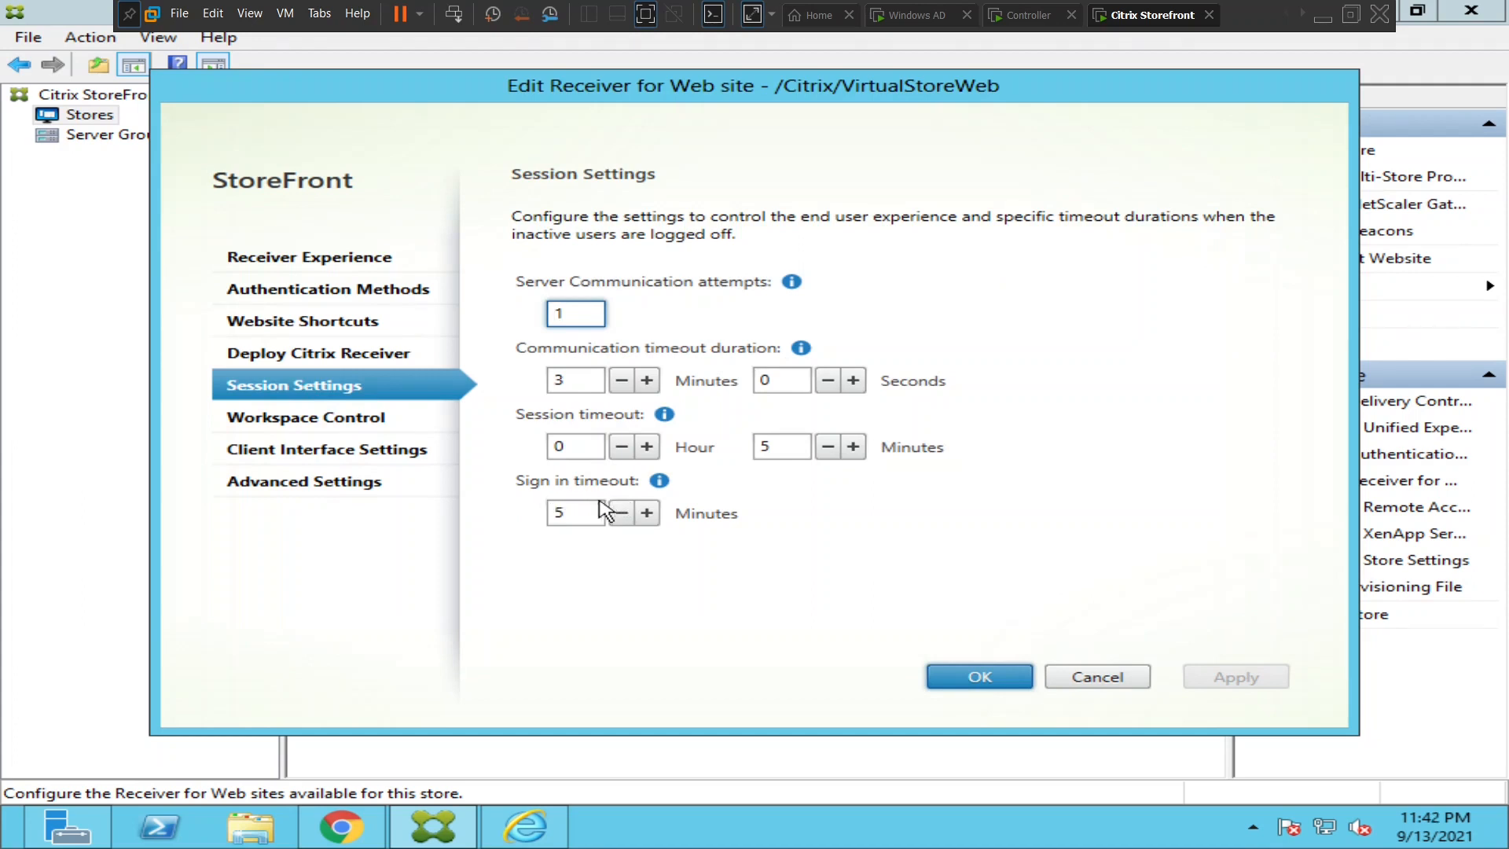
pyautogui.click(575, 513)
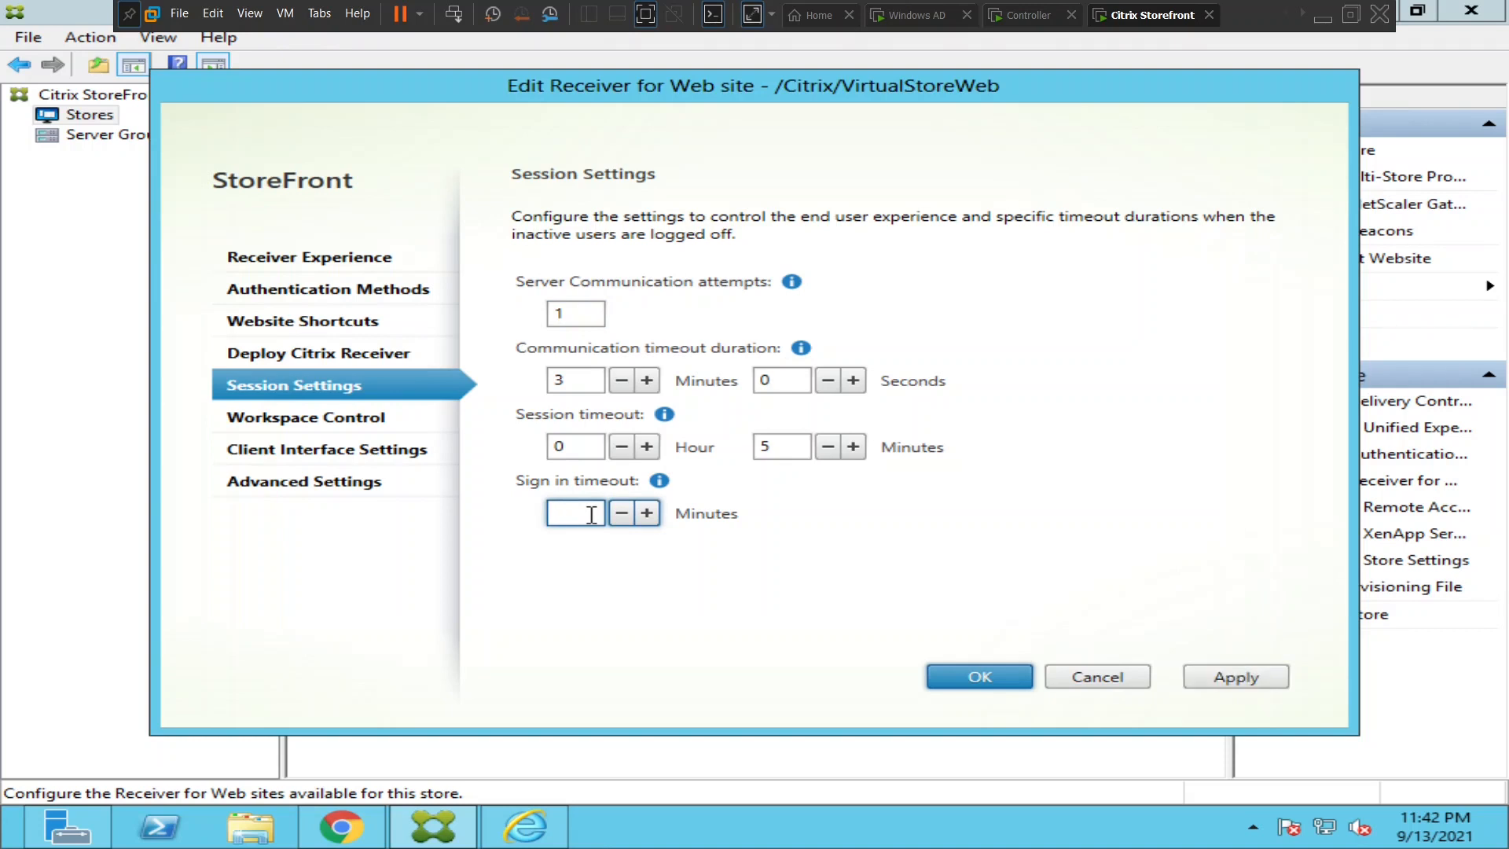
pyautogui.write('1')
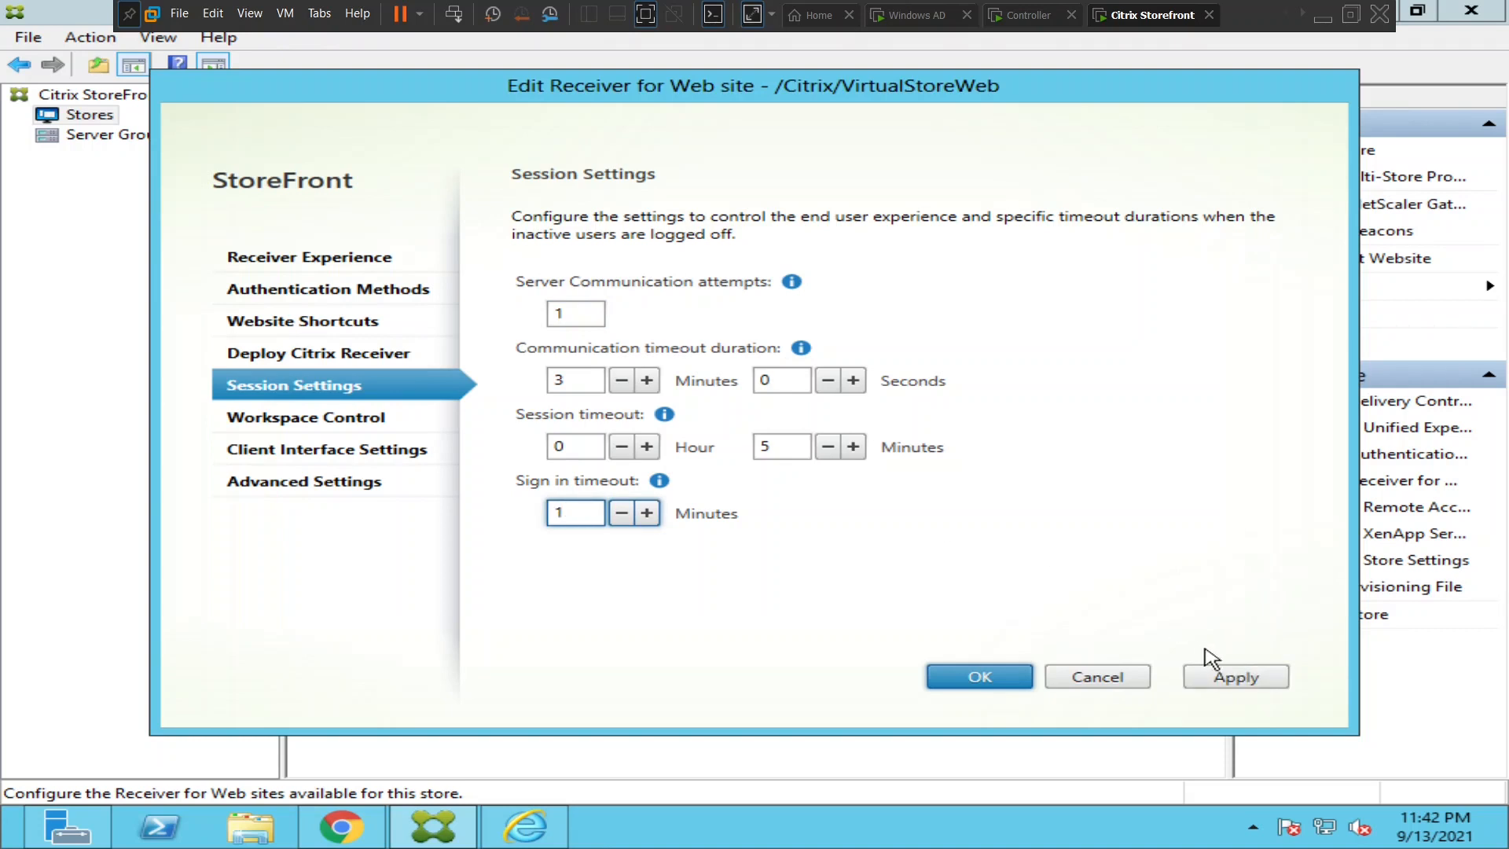
pyautogui.click(1234, 675)
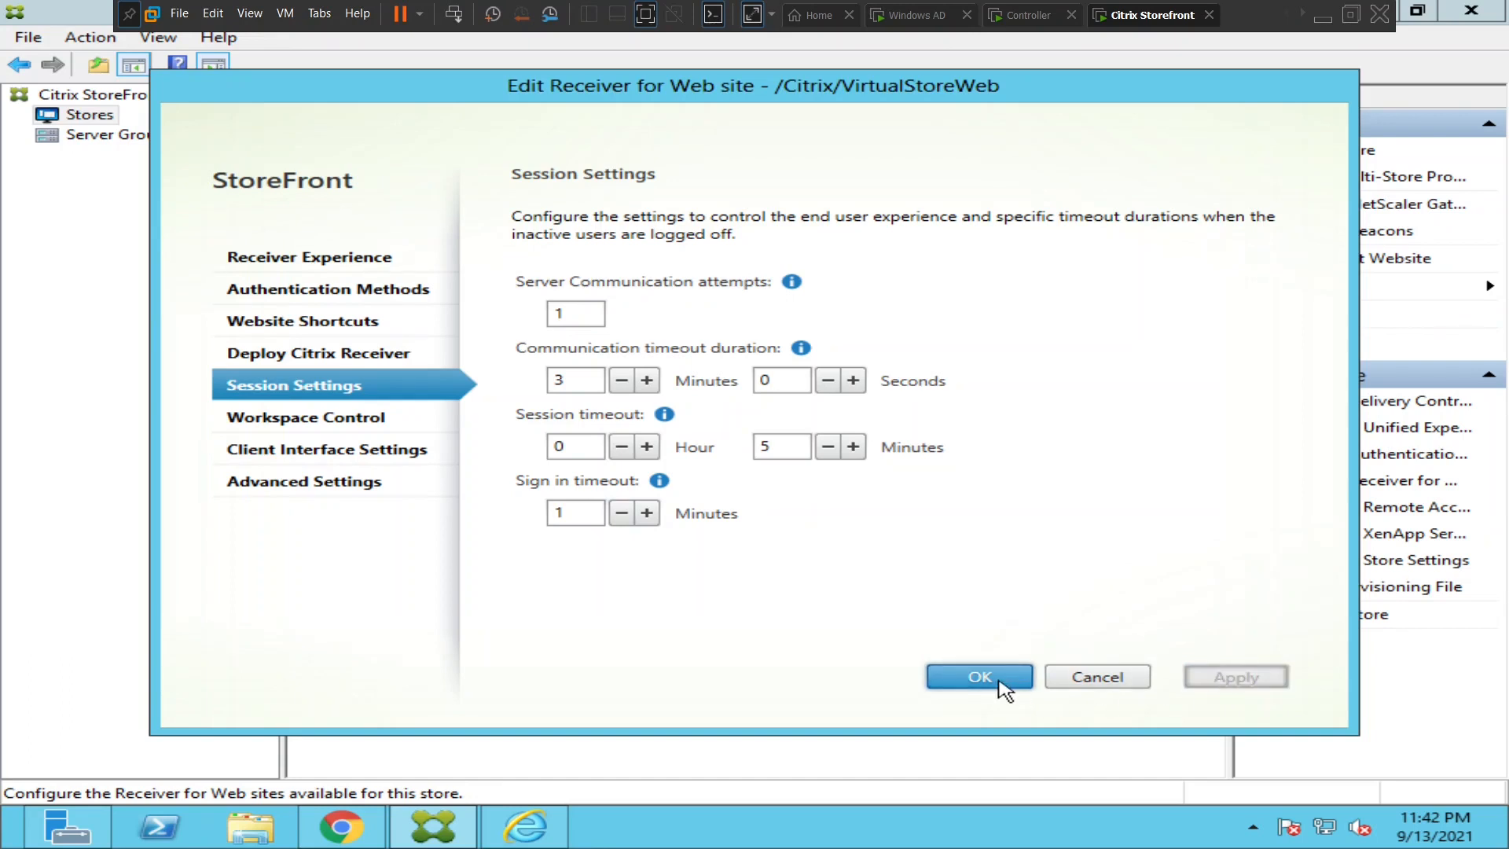
pyautogui.click(977, 677)
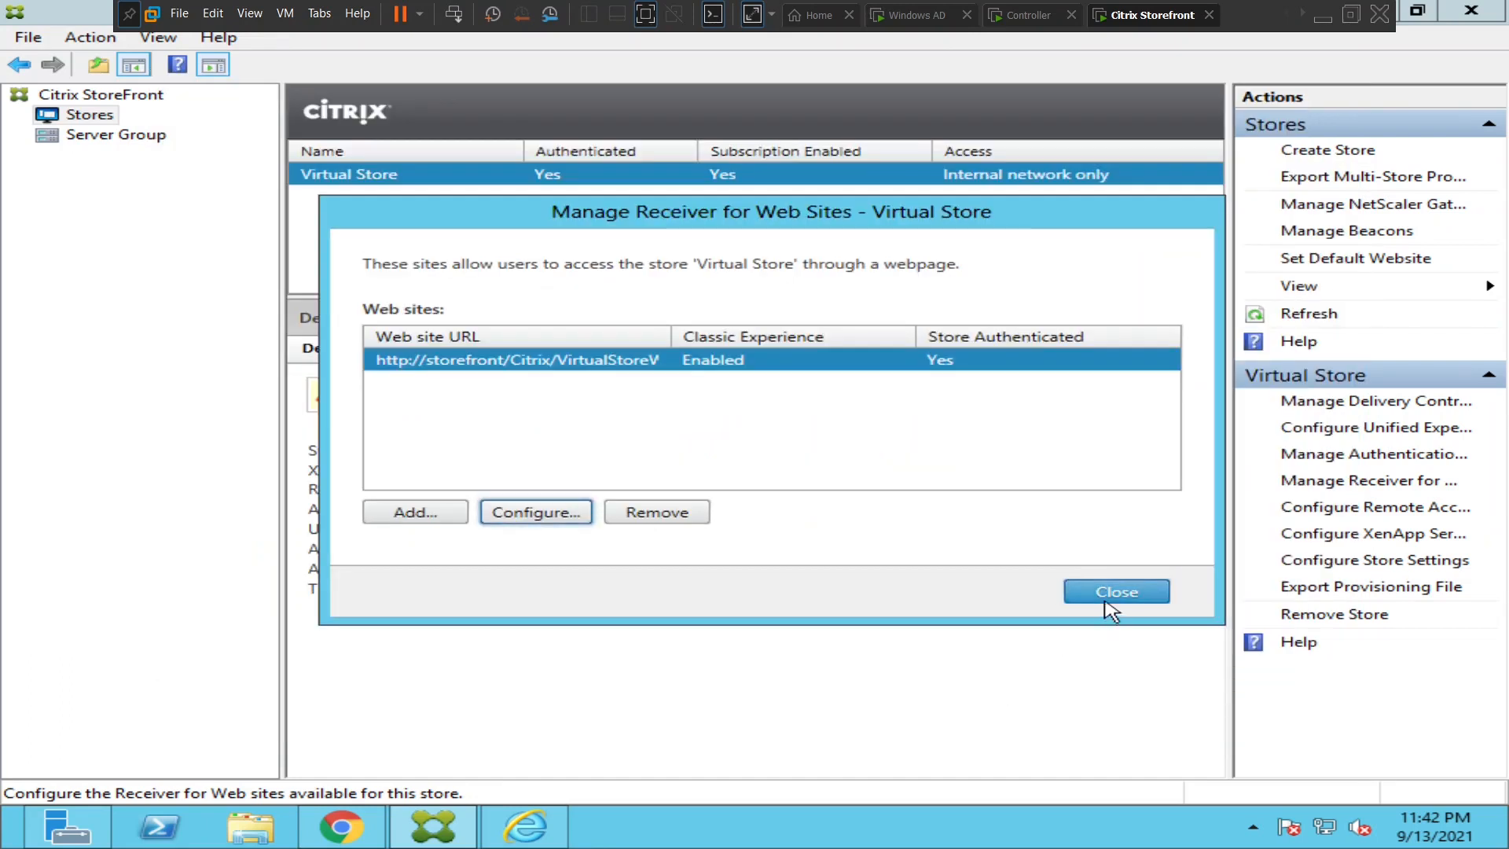
# Close the Manage Receiver for Web Sites dialog to return to Virtual Store details.
pyautogui.click(1114, 591)
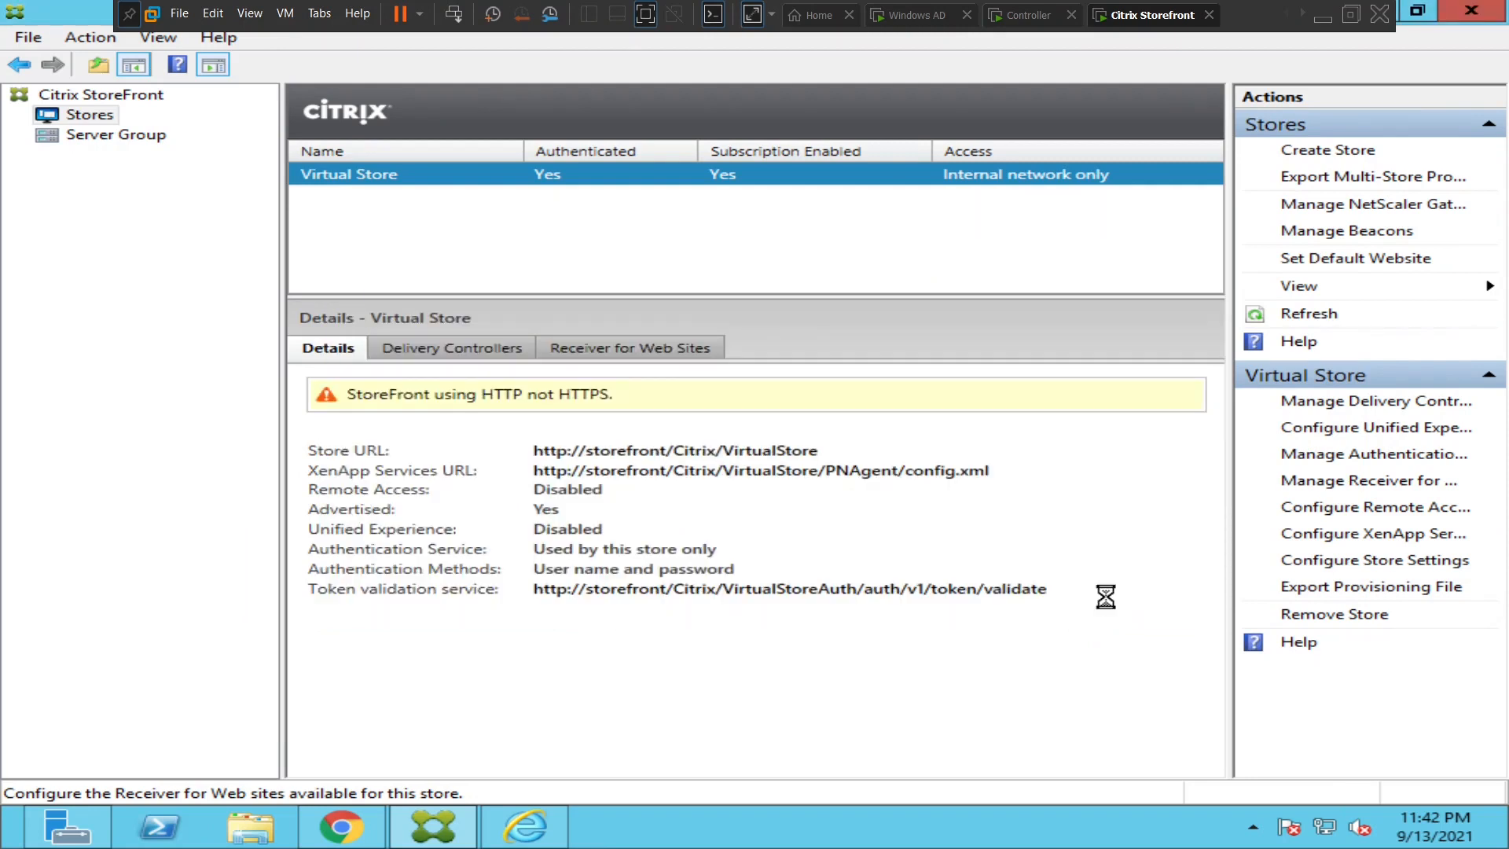
pyautogui.moveTo(929, 675)
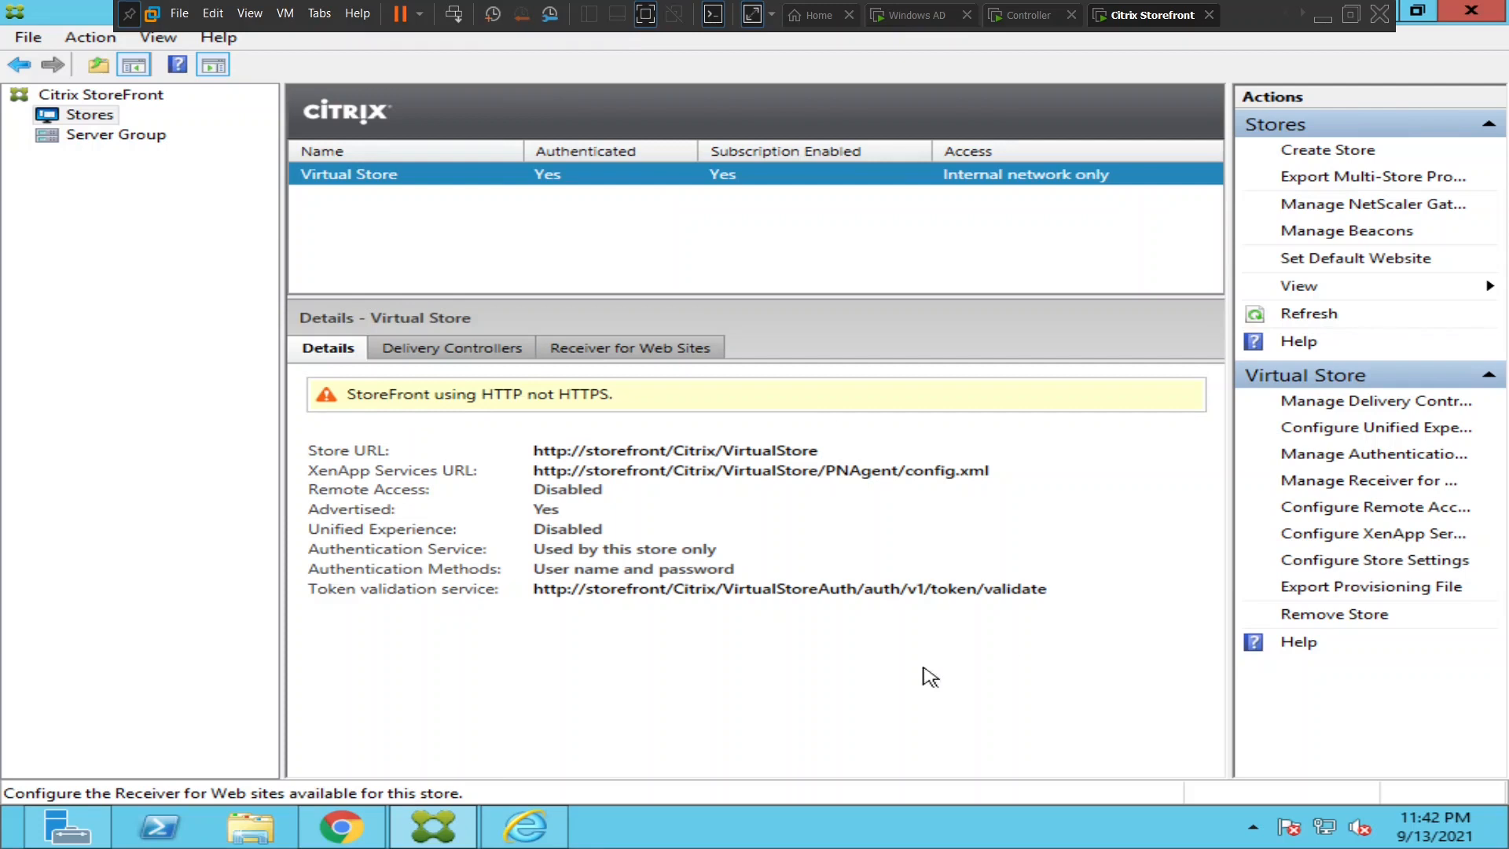
pyautogui.moveTo(524, 826)
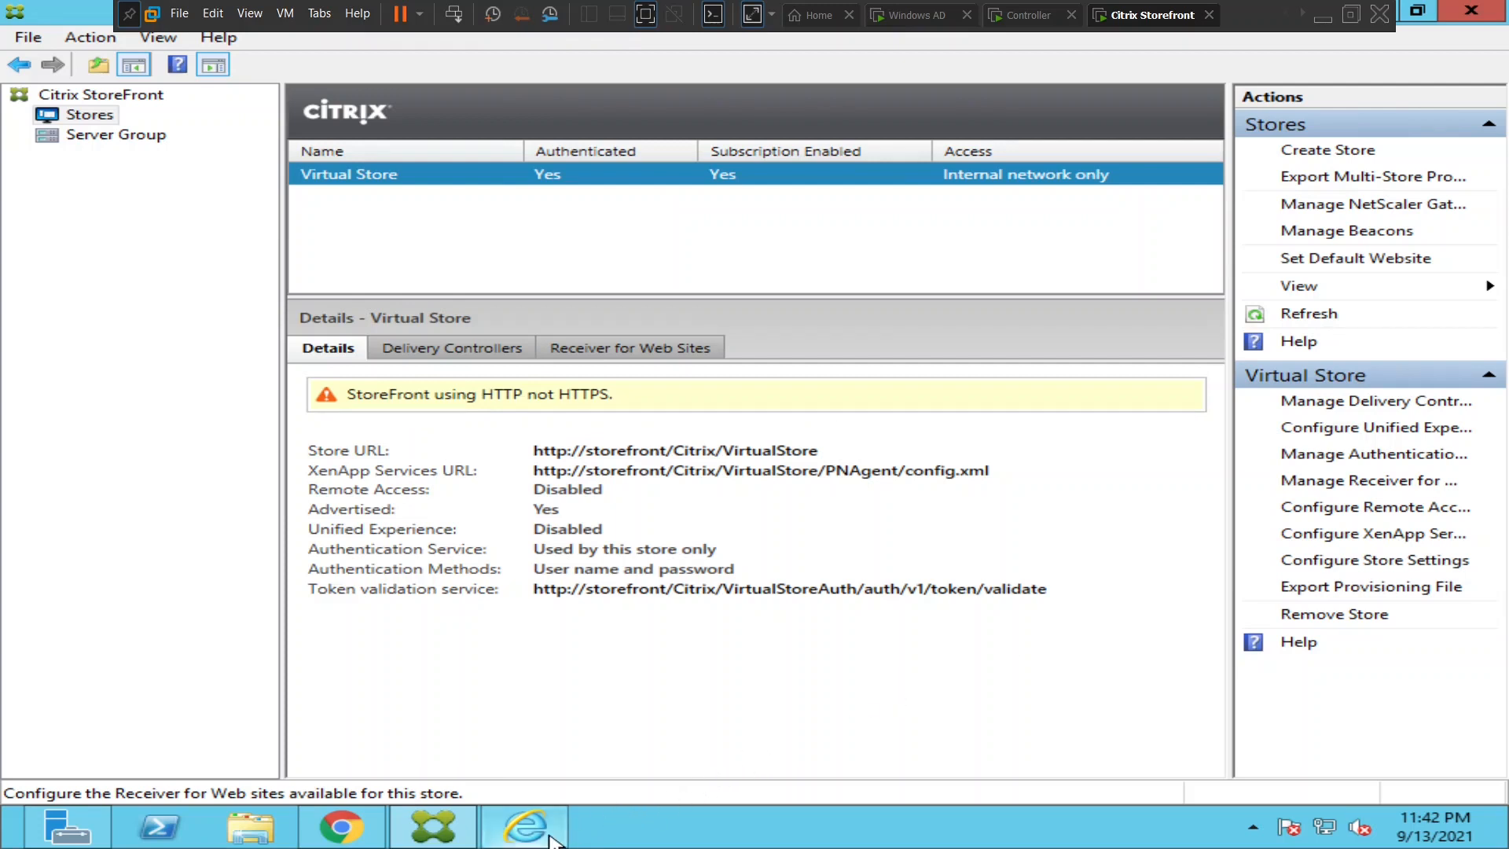
# Switch to Internet Explorer showing the Virtual Store logon timed-out message.
pyautogui.click(523, 826)
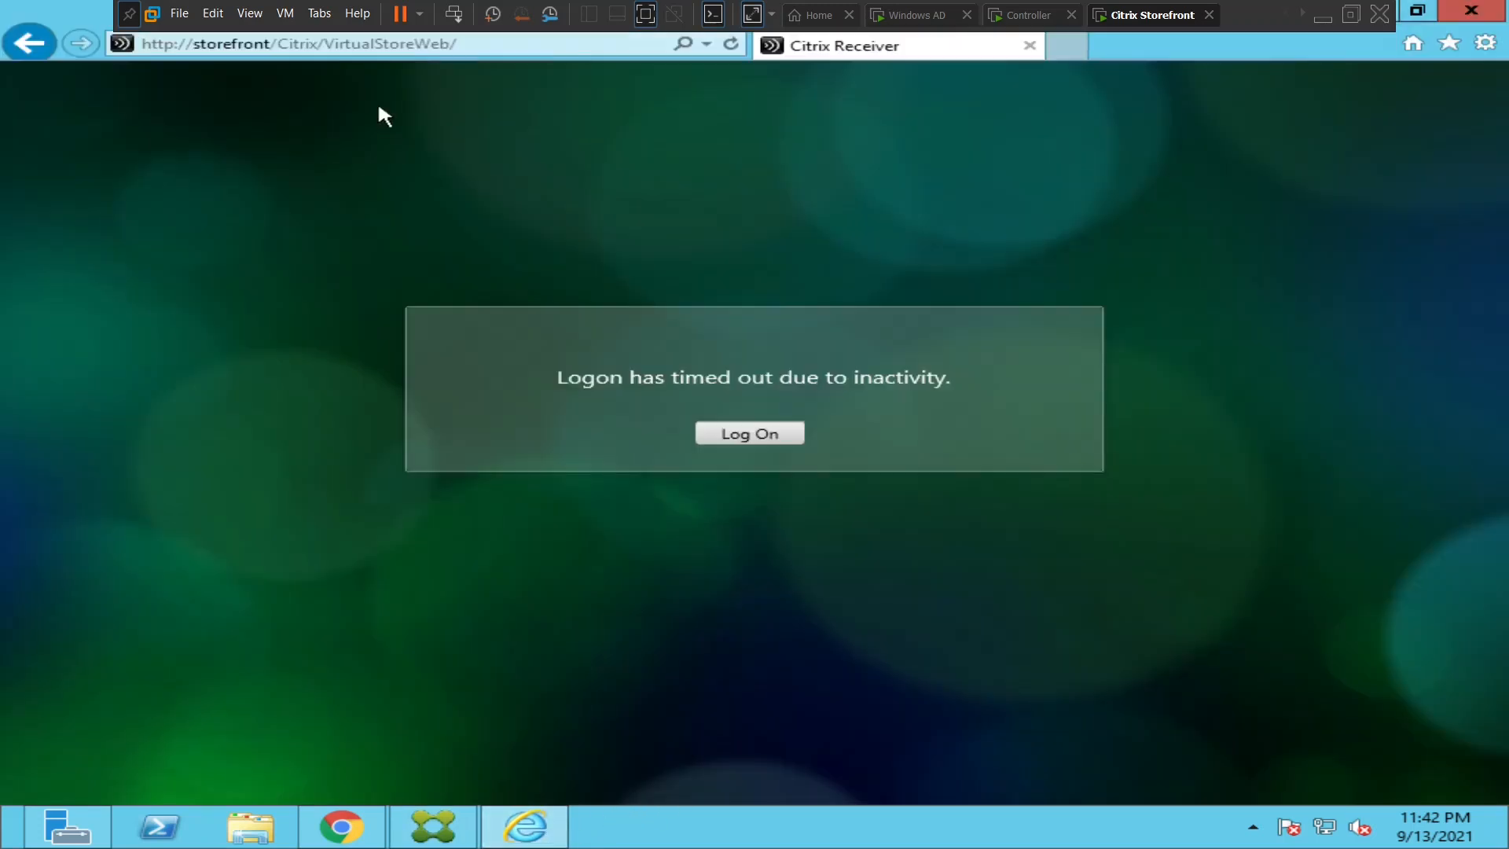
pyautogui.moveTo(356, 75)
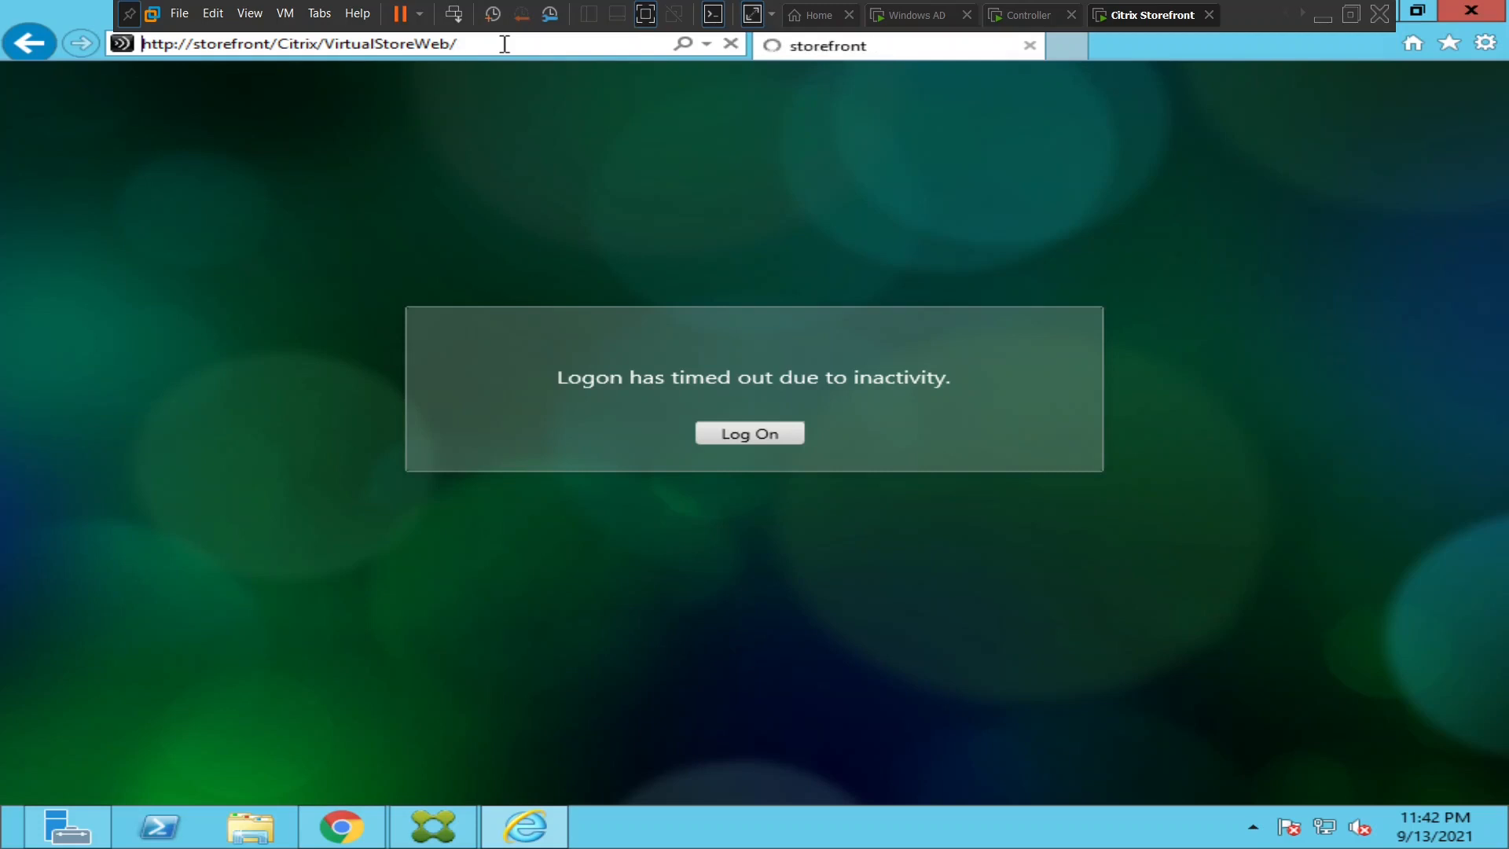
# Reload the Virtual Store web site until the user name and password form appears.
pyautogui.click(749, 432)
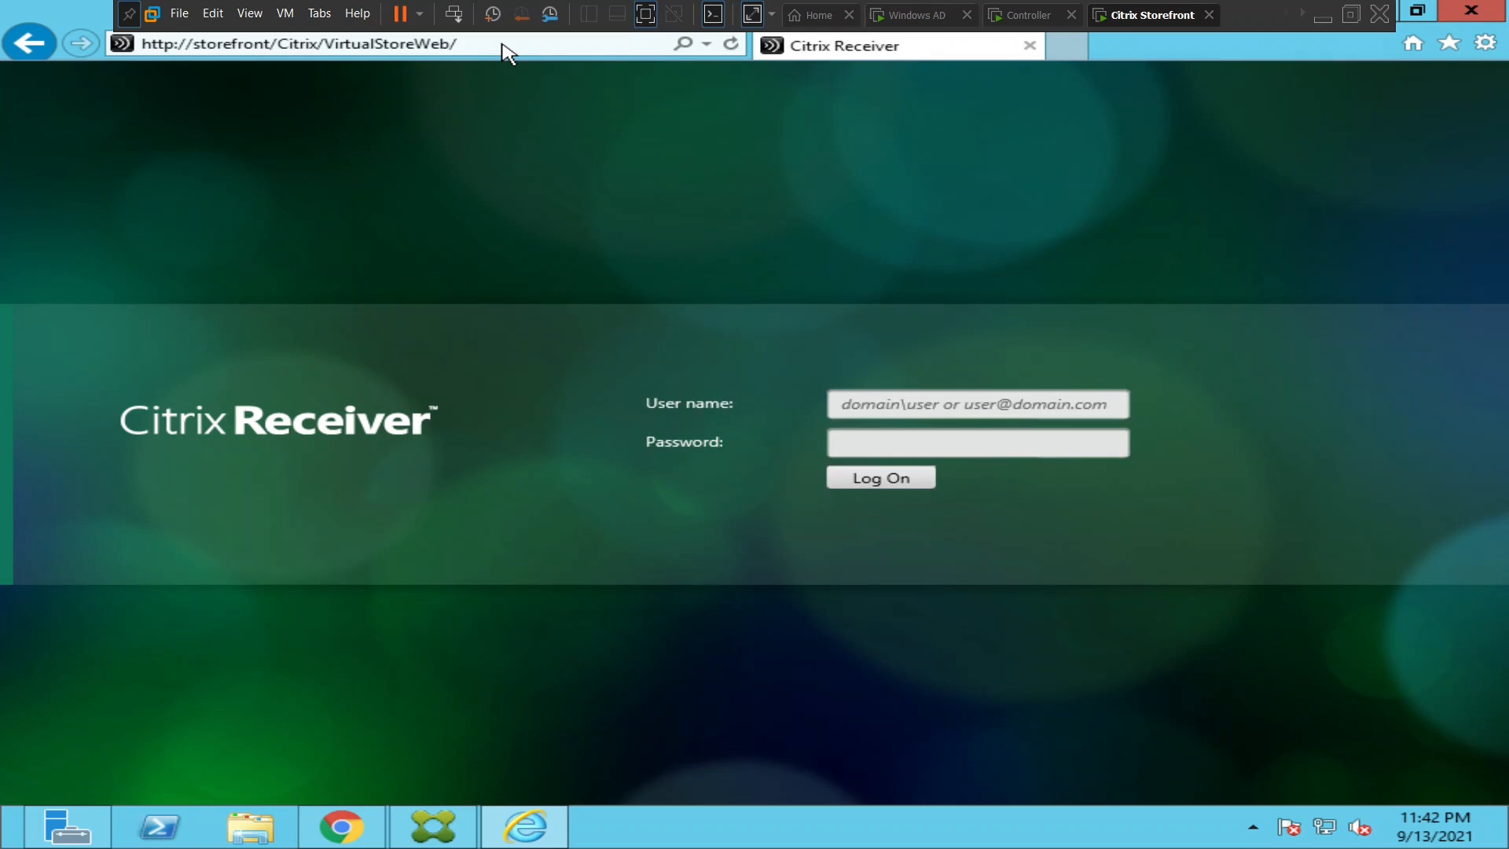
pyautogui.click(976, 403)
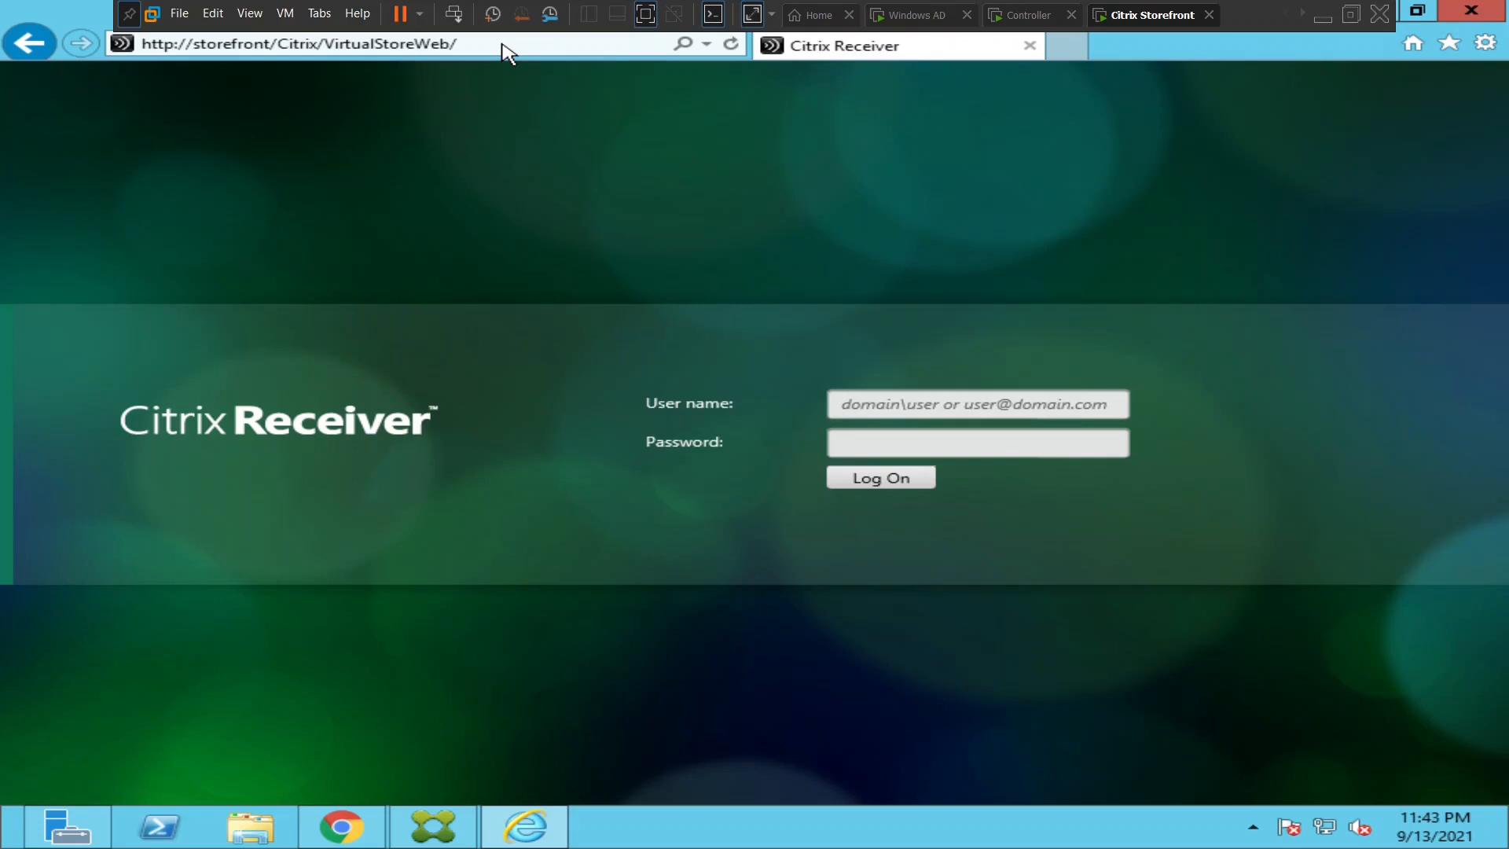
pyautogui.click(976, 403)
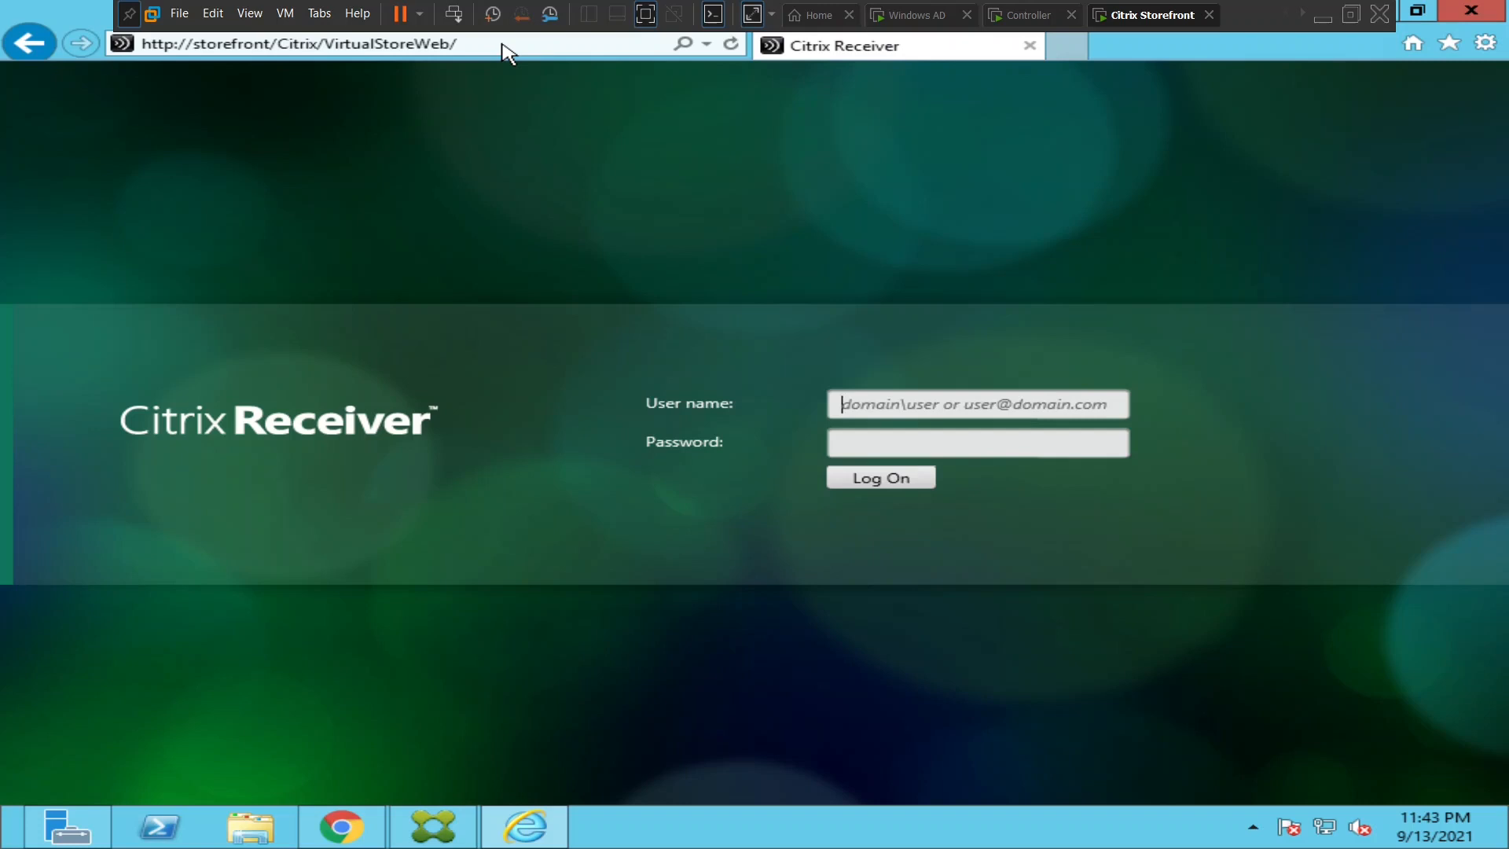